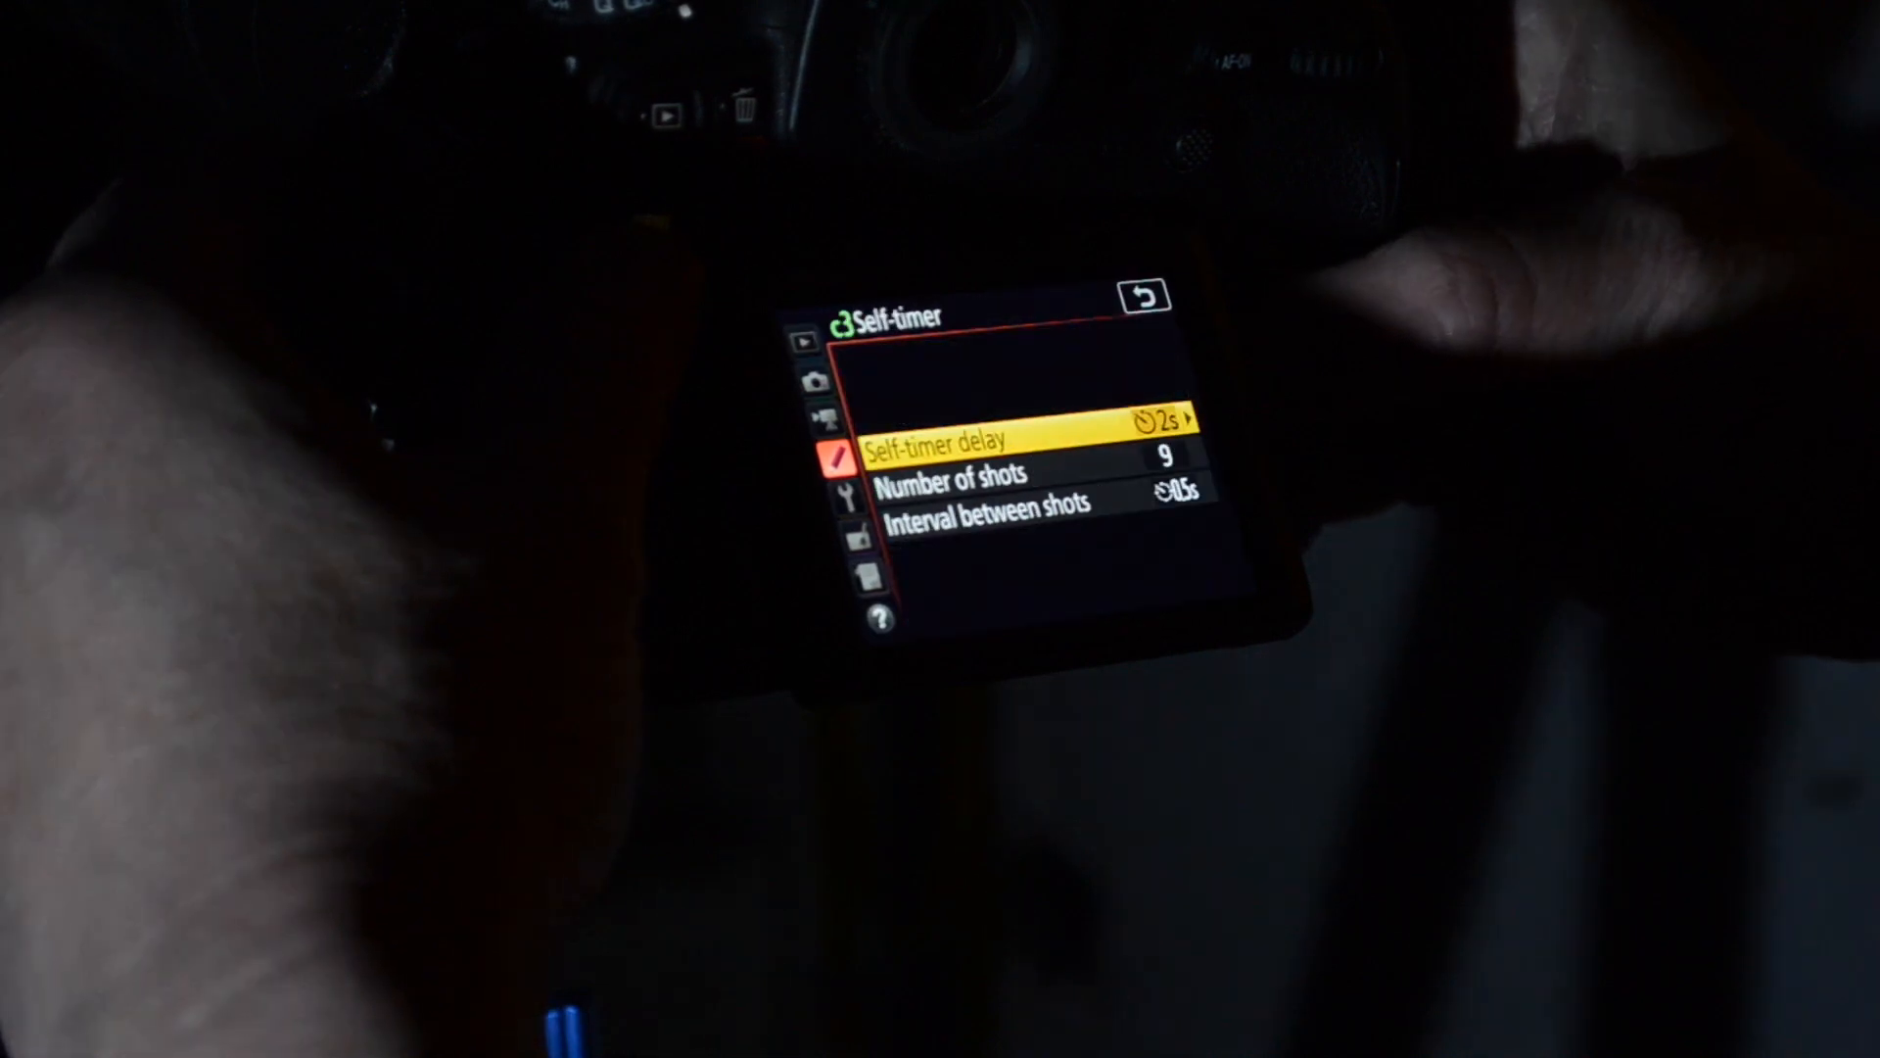
- Fire the self-timer shot of the moon at 1/2 s, f/4, ISO 400, then review it in playback
{"action": "key", "text": "Down"}
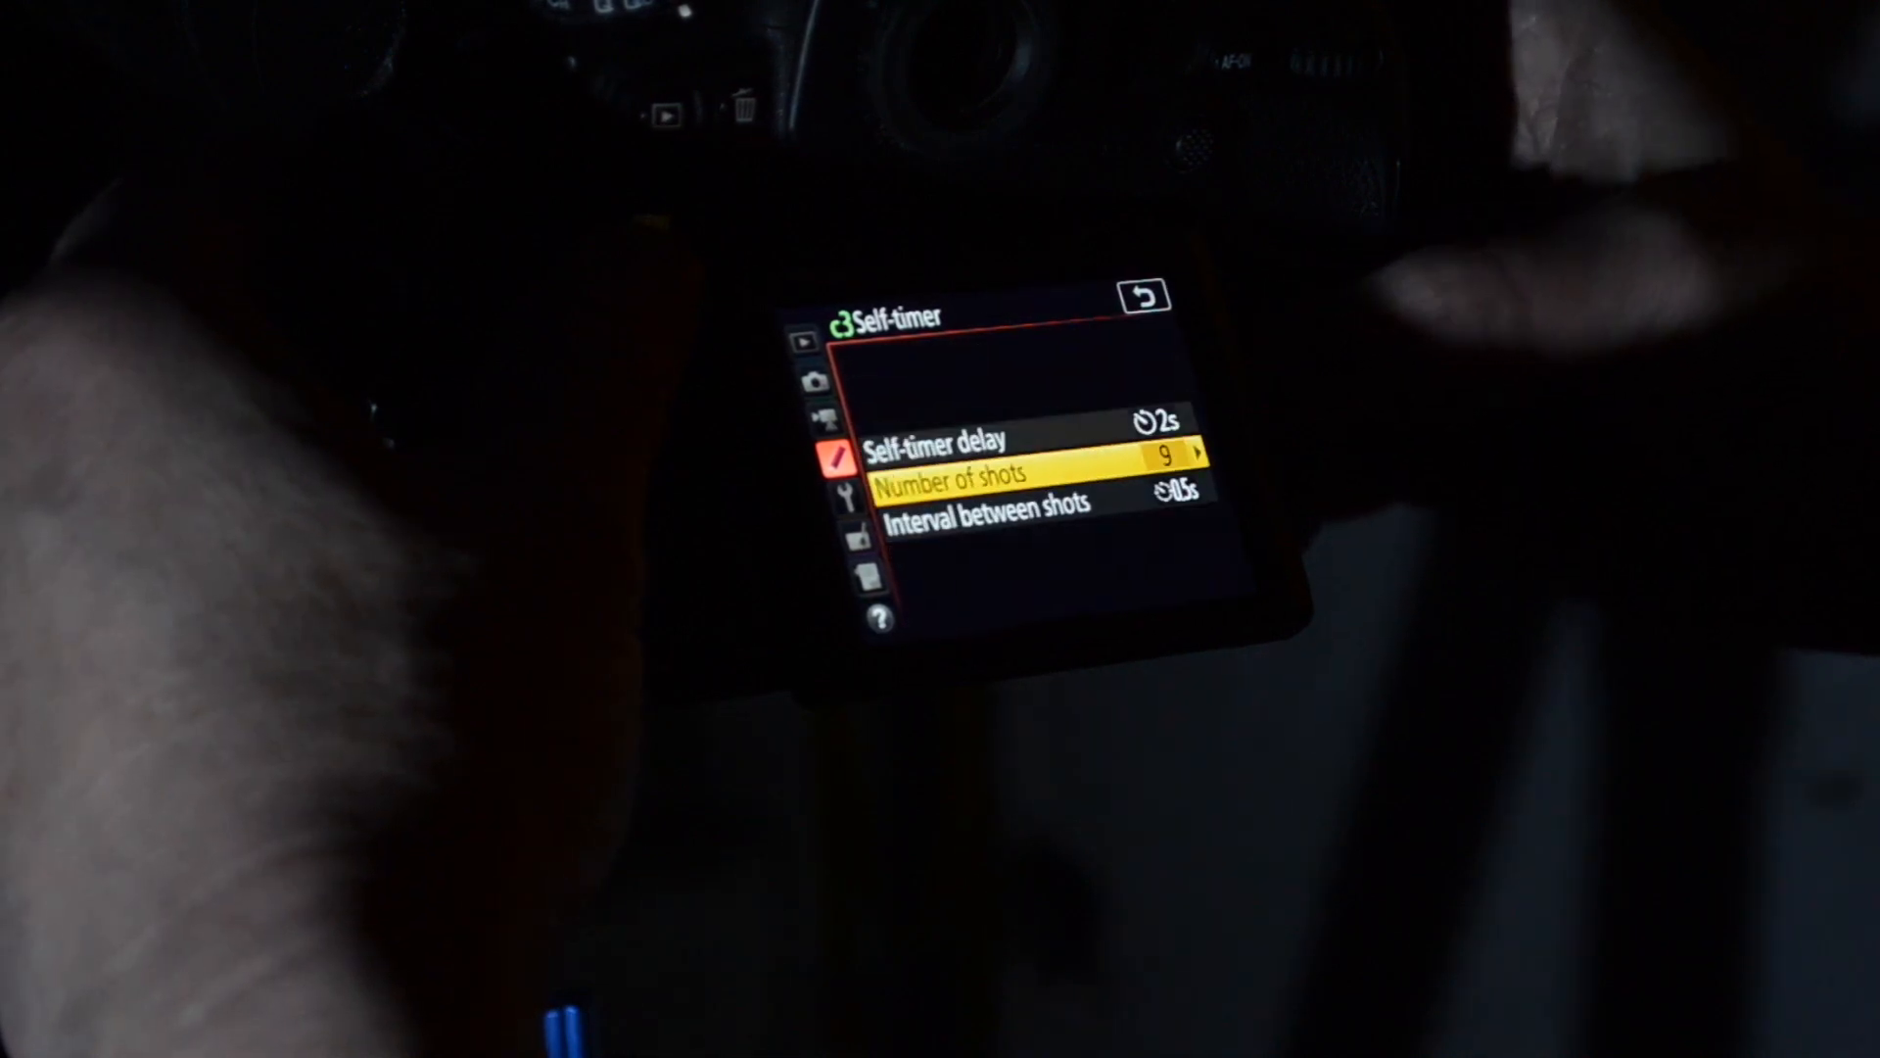
{"action": "left_click", "coordinate": [1032, 473]}
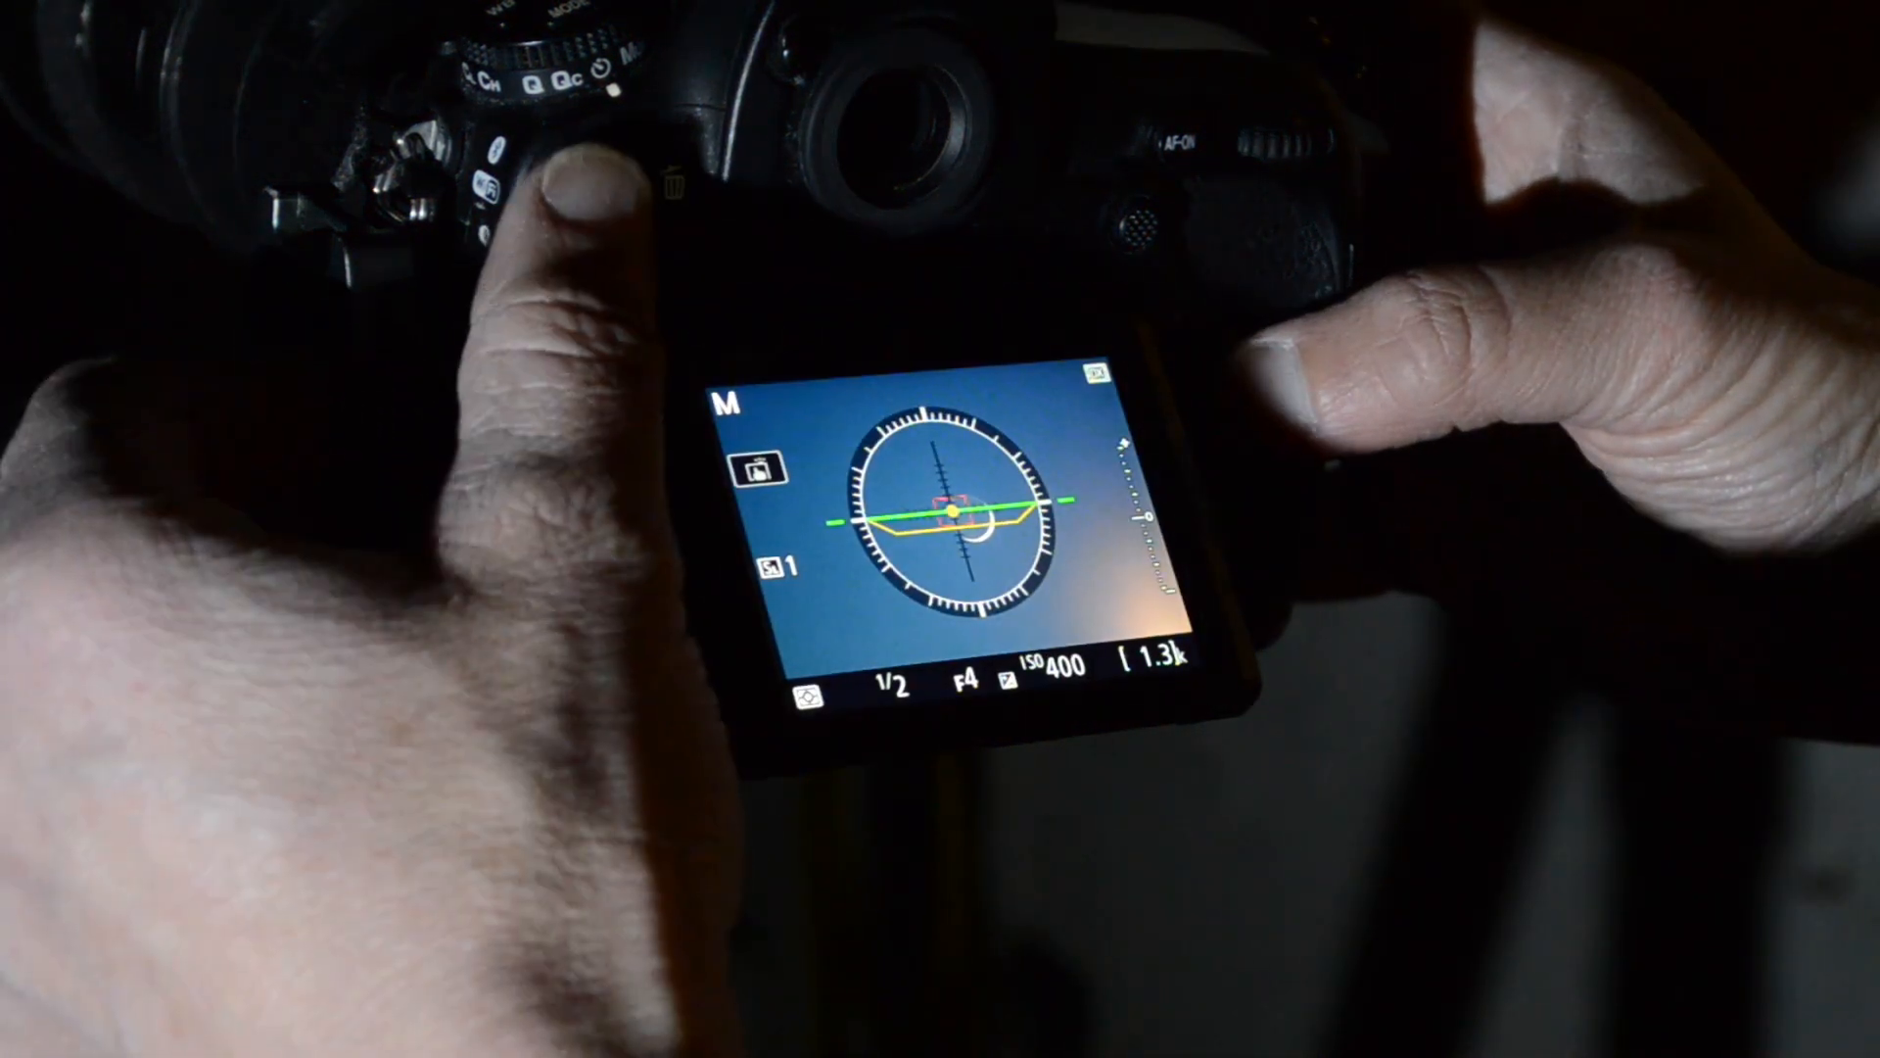
{"action": "left_click", "coordinate": [592, 164]}
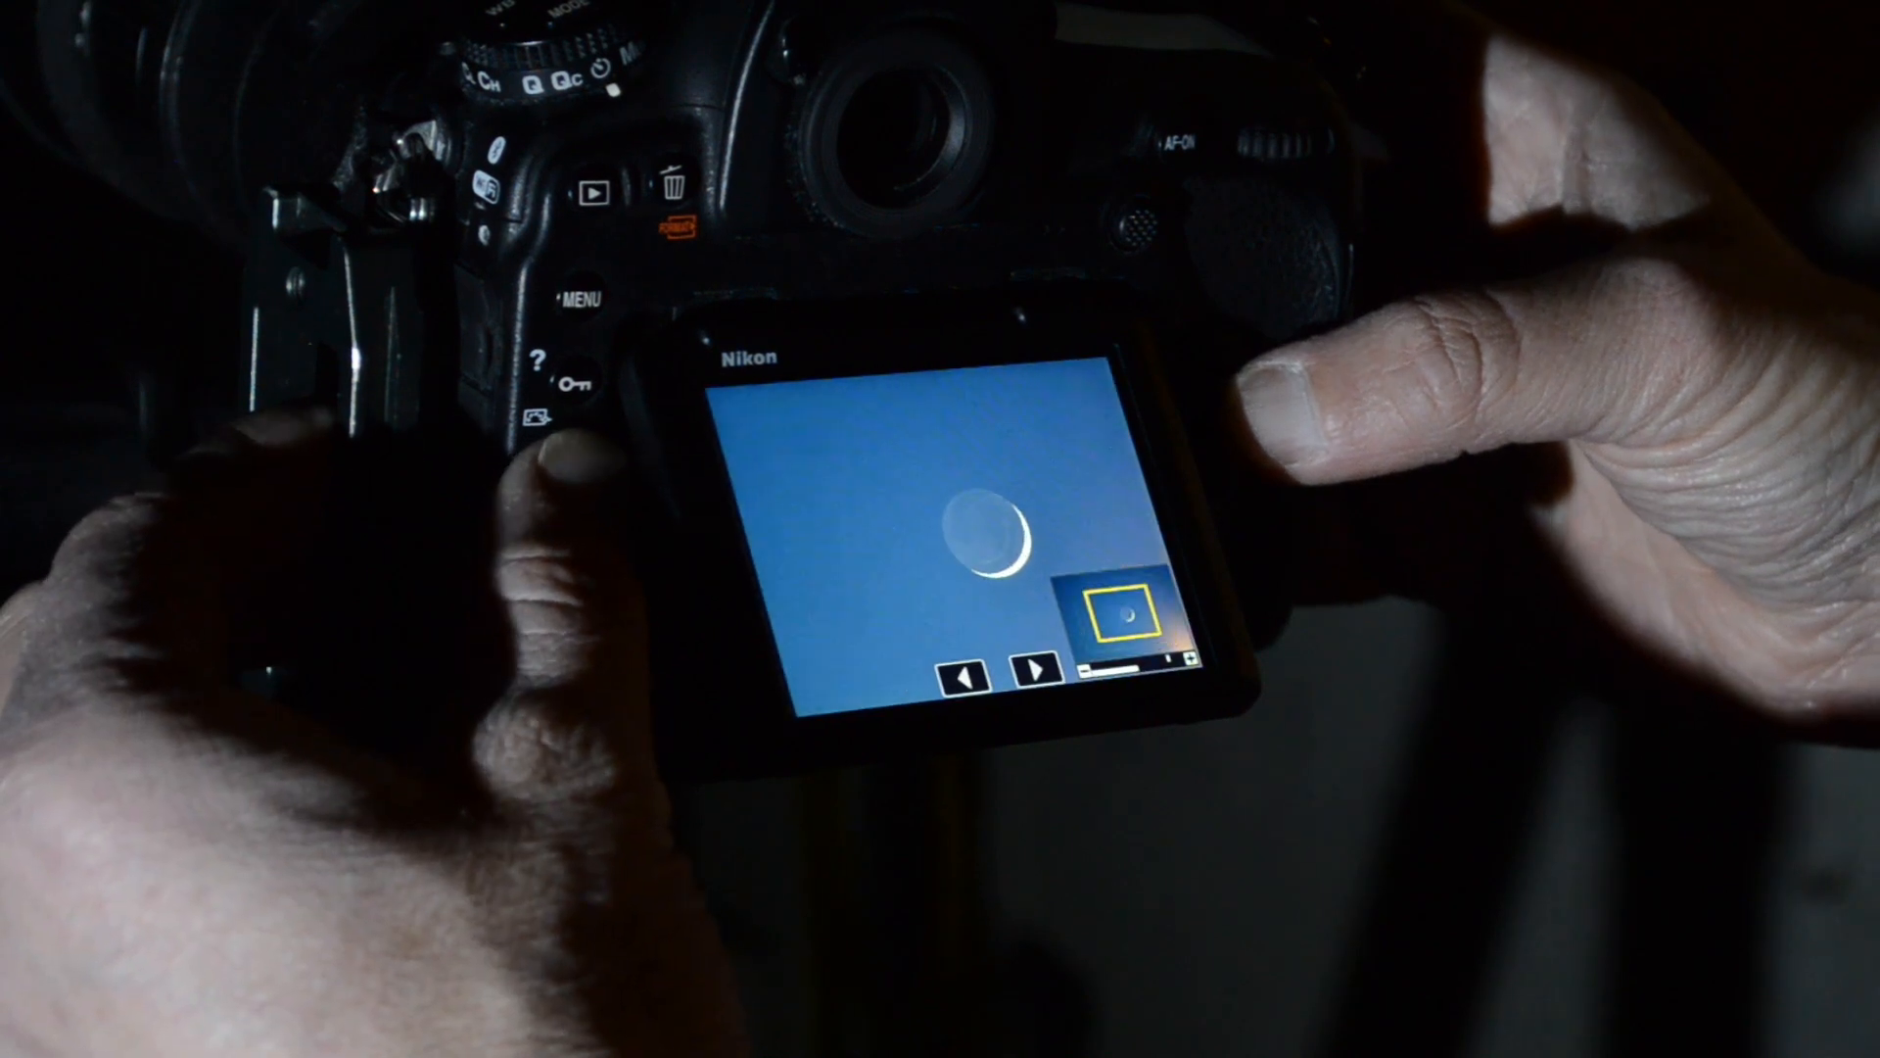